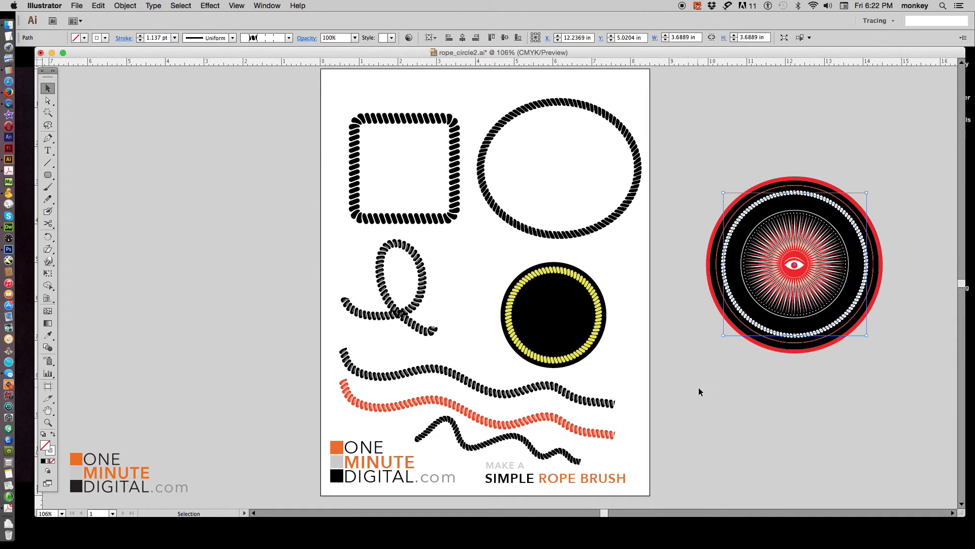
Start a new Letter-sized, 8.5 by 11 inch document.
left_click(902, 141)
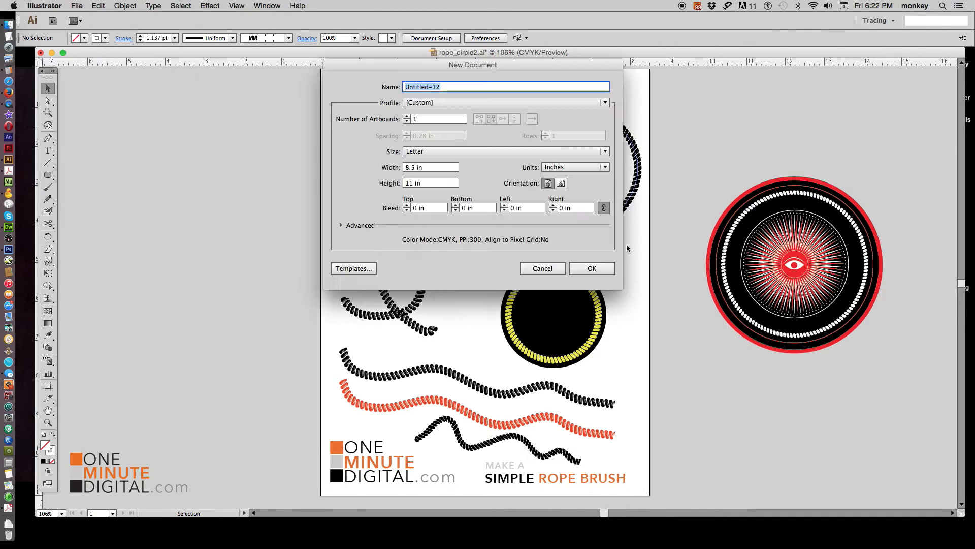
Create the blank Letter document and show the Brushes and Pathfinder panels.
left_click(590, 268)
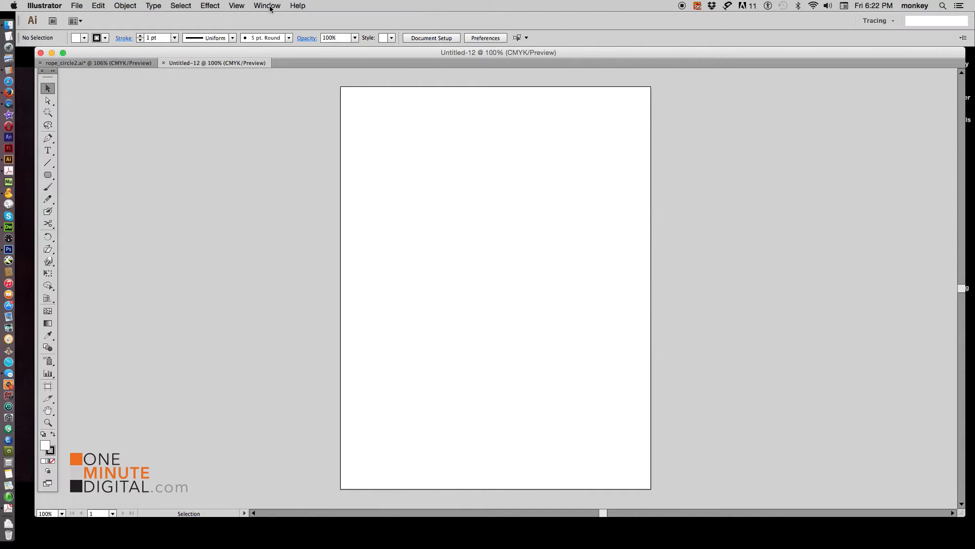
left_click(266, 6)
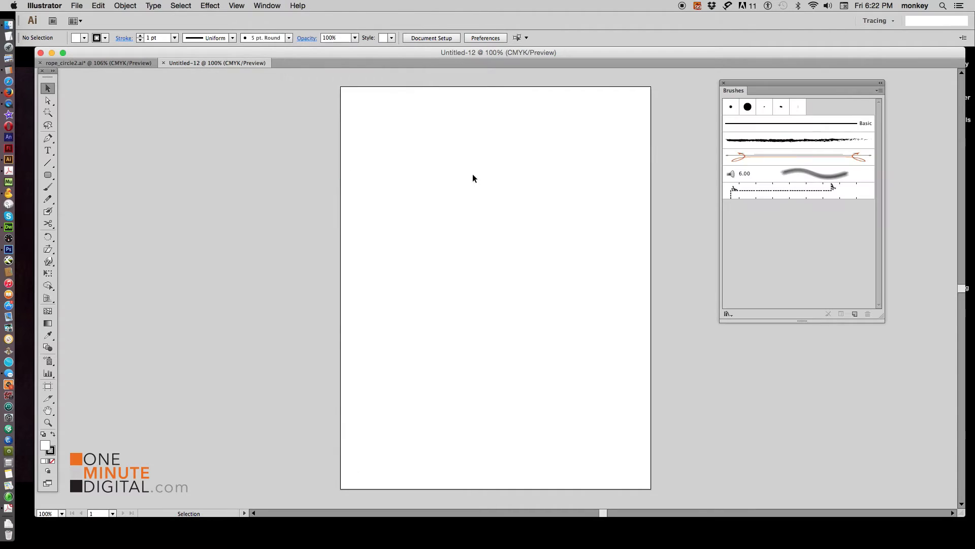
left_click(267, 6)
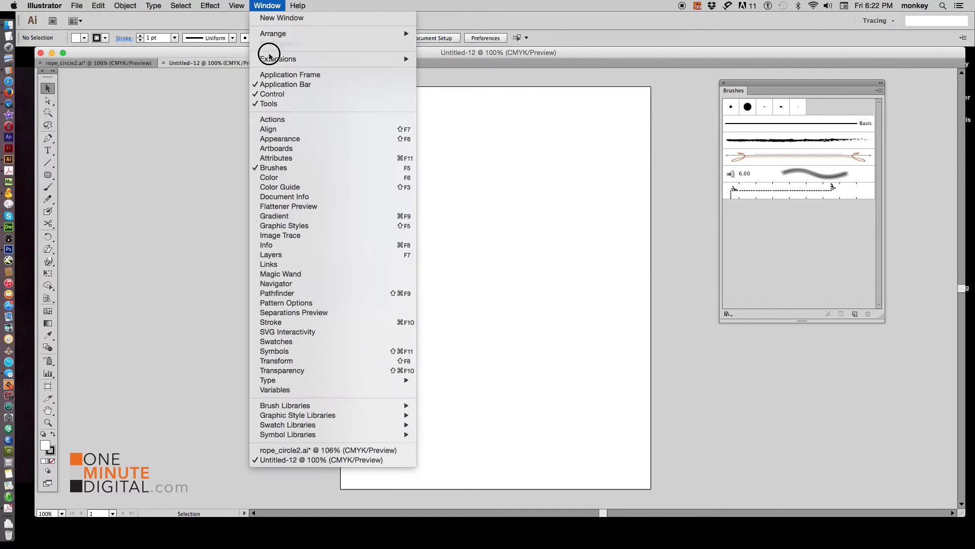
left_click(277, 293)
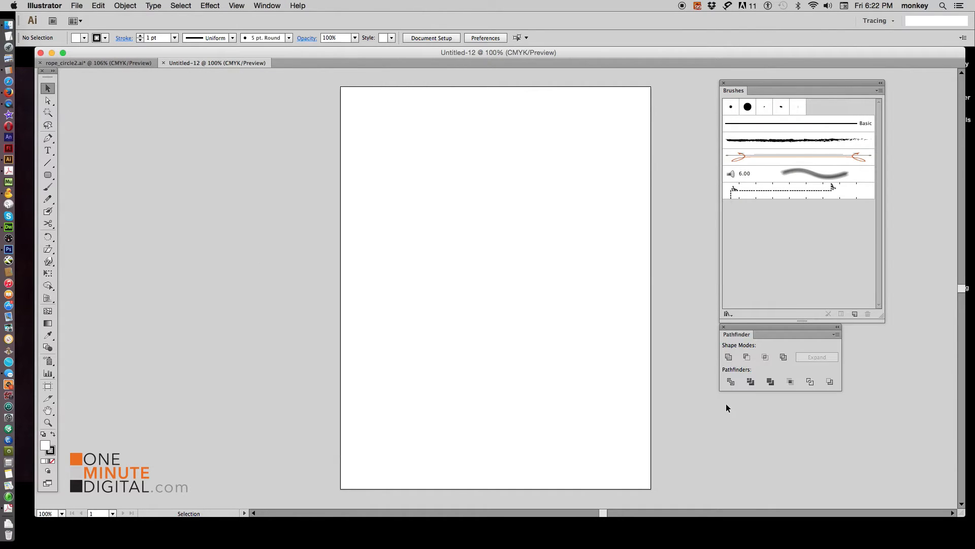
left_click(236, 6)
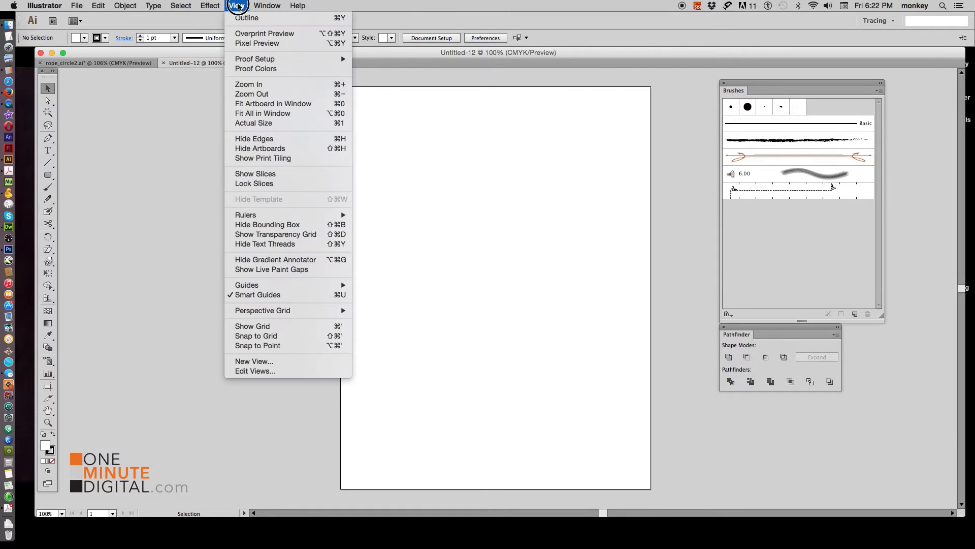
mouse_move(258, 294)
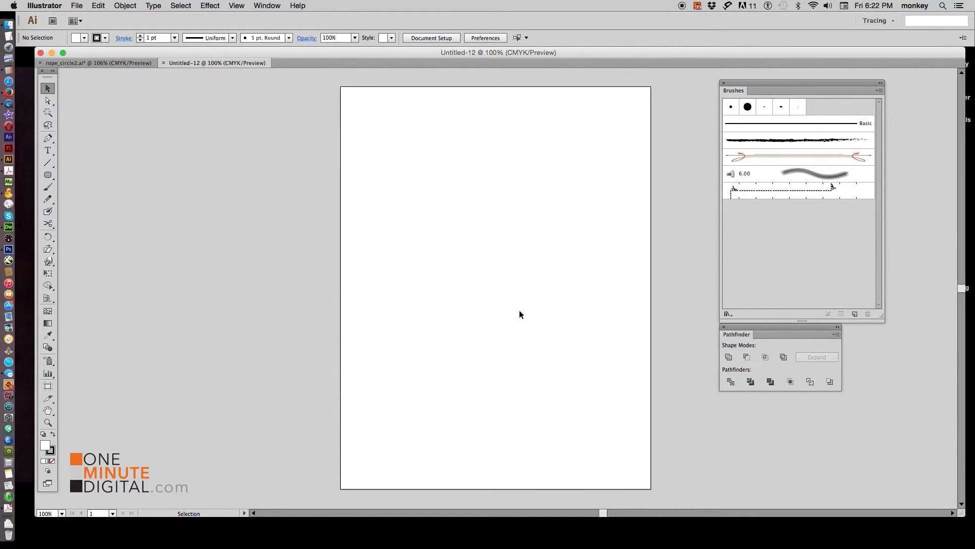
Draw a tall black rounded rectangle, about 0.92 by 2.19 inches, near the top left.
left_click(47, 174)
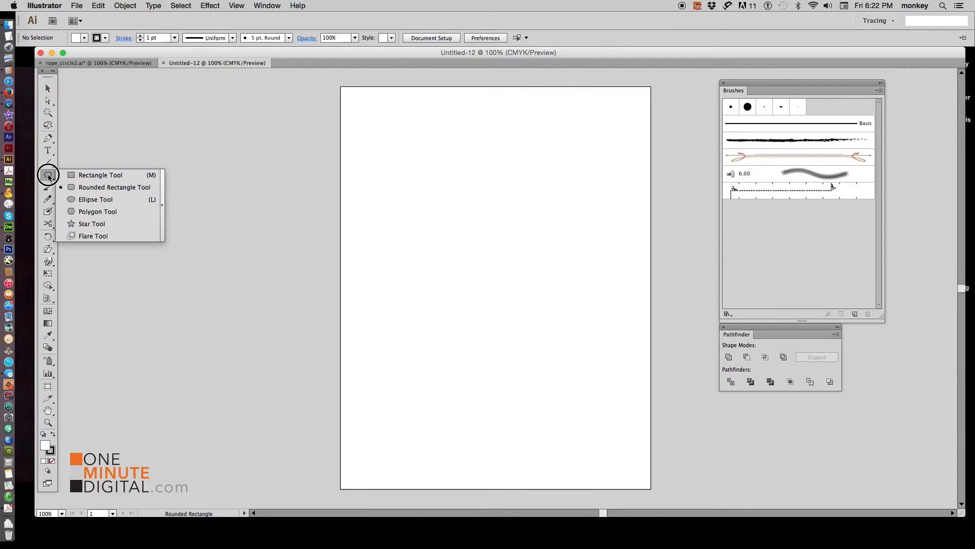
mouse_move(135, 175)
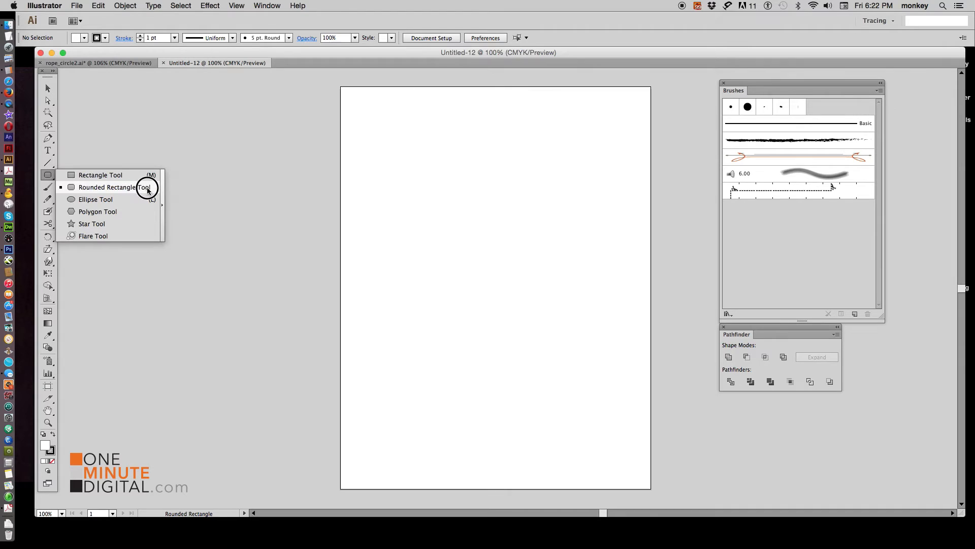
left_click(416, 295)
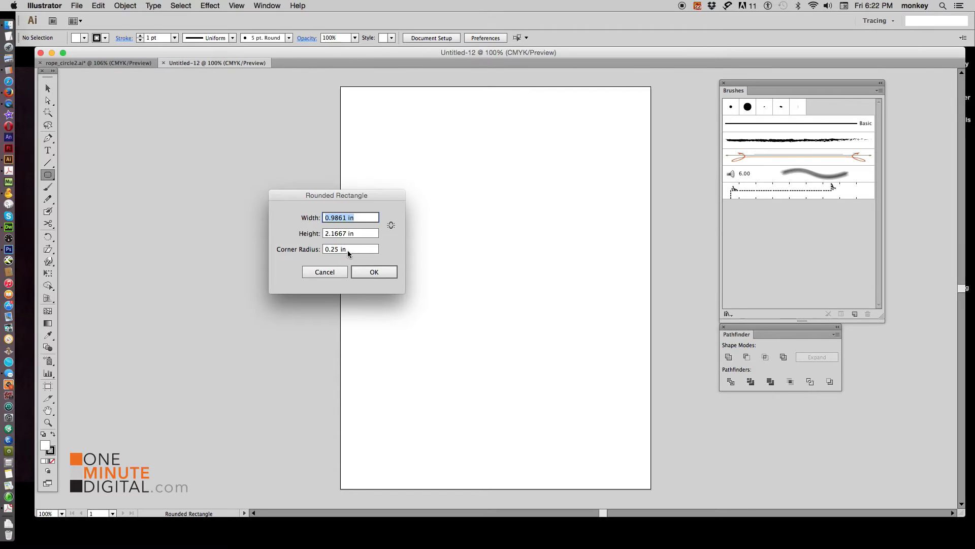
left_click(374, 272)
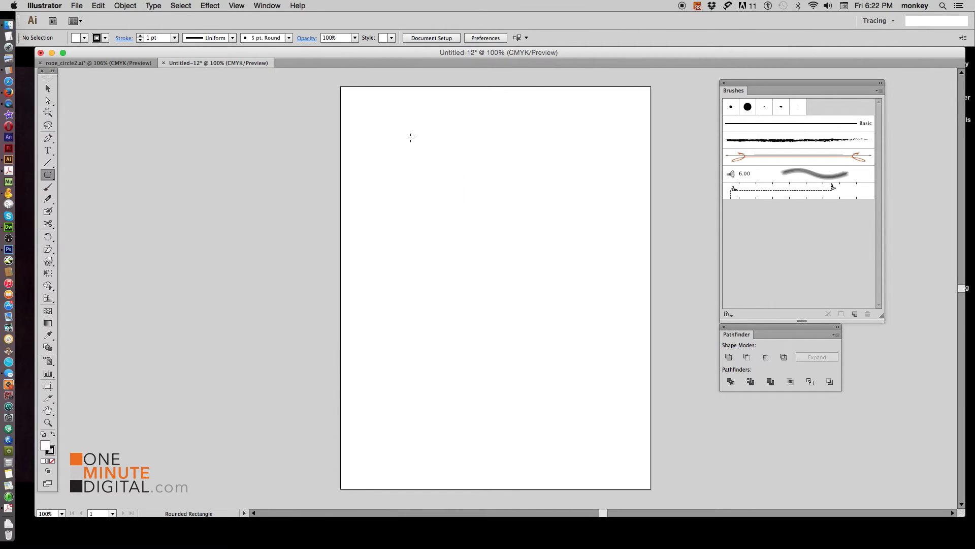
left_click_drag(410, 136, 444, 214)
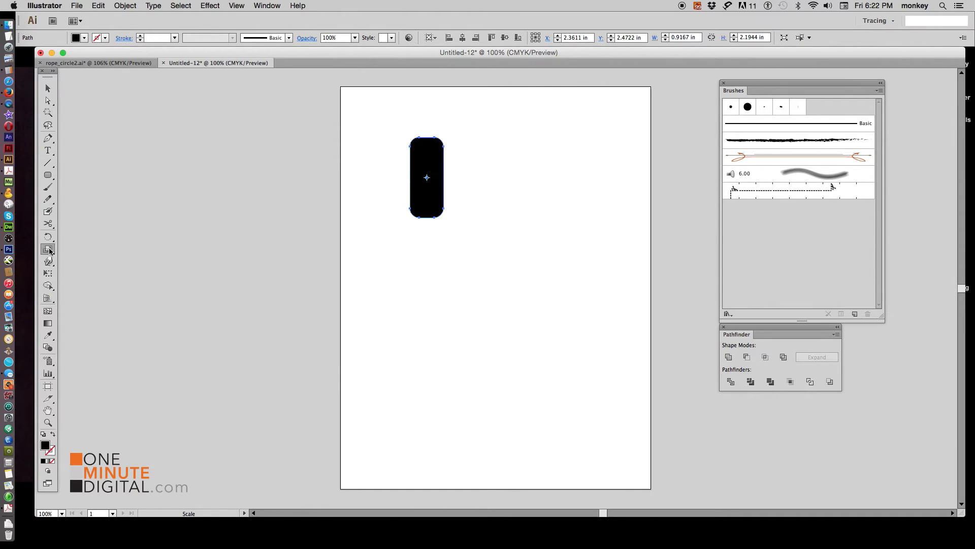
Shear the rounded rectangle into a slanted bar about 1.62 inches wide.
left_click(48, 249)
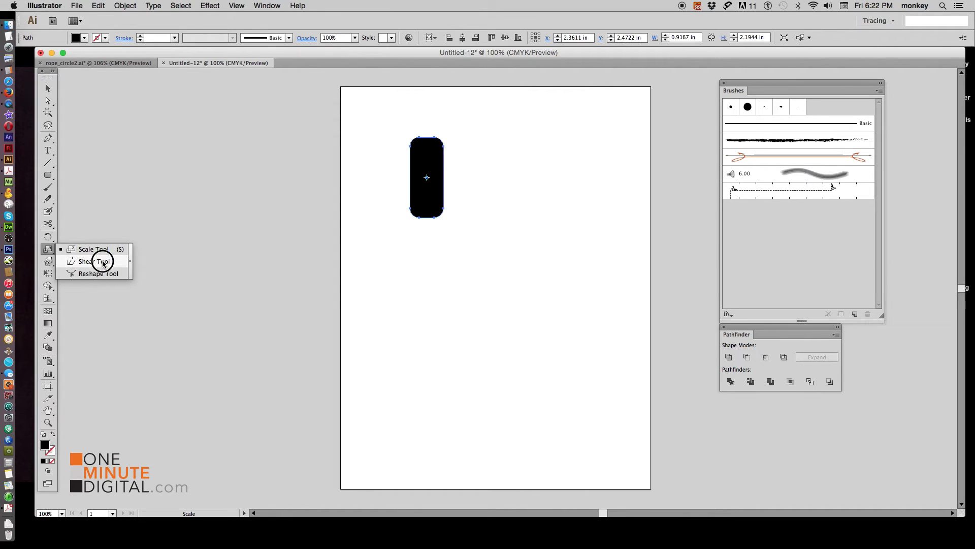
left_click(90, 261)
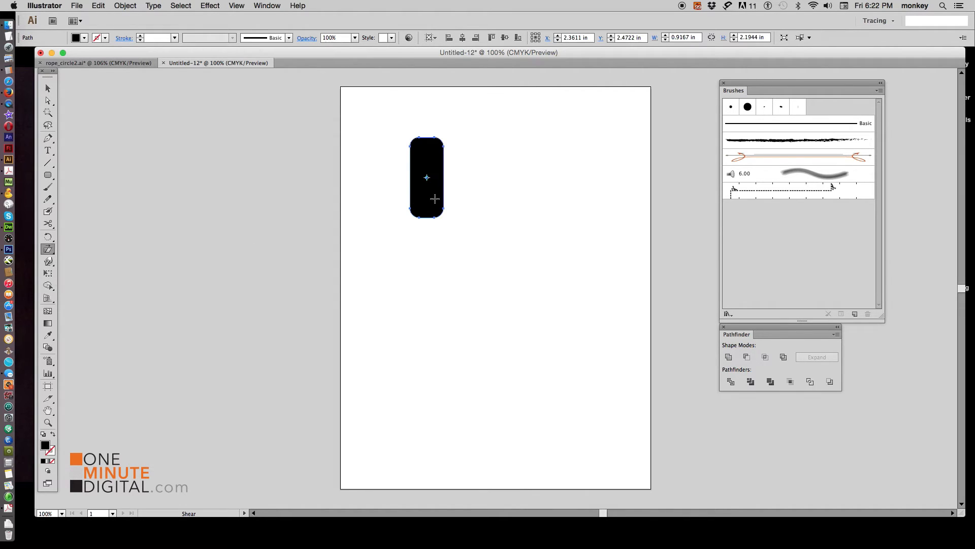
left_click_drag(427, 177, 439, 210)
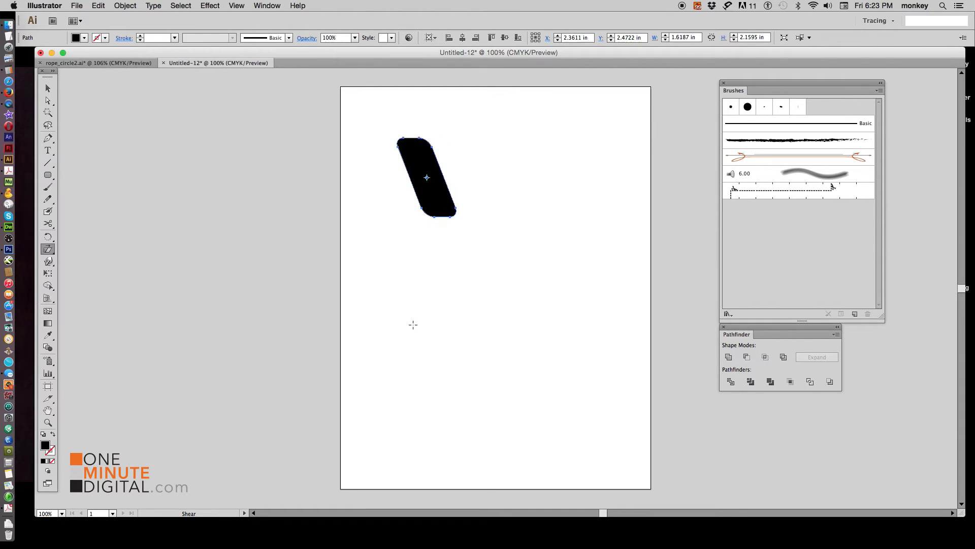
mouse_move(230, 157)
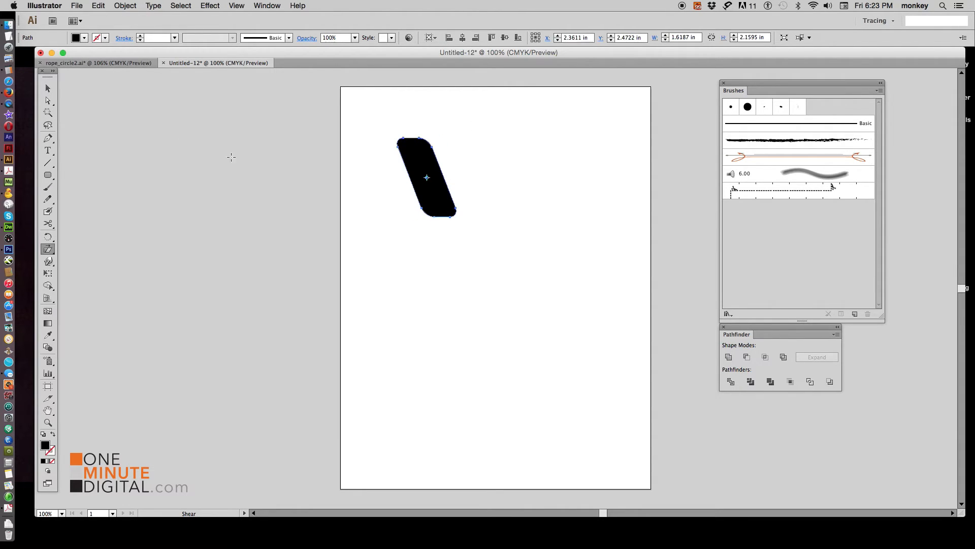
Duplicate the slanted bar into four evenly spaced bars and select them all.
left_click(47, 89)
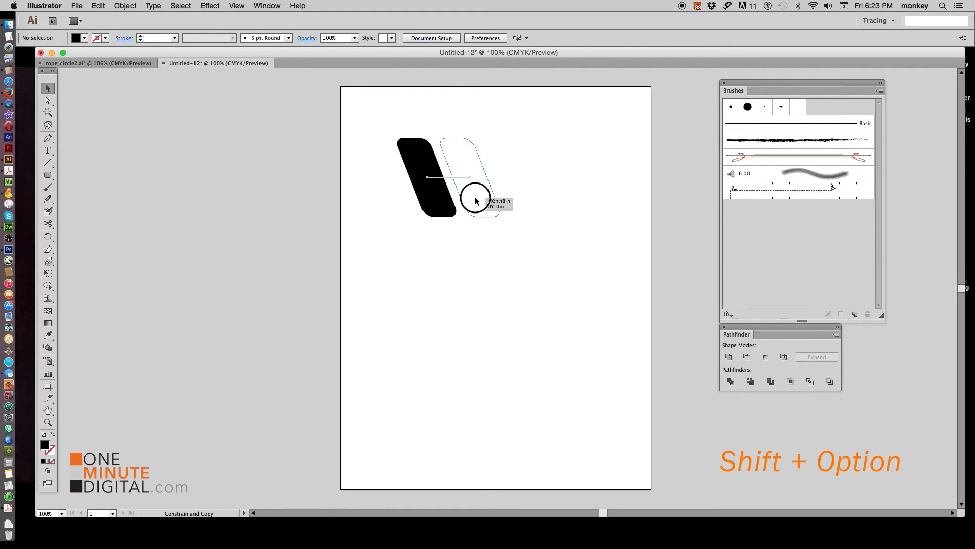
key("cmd+d")
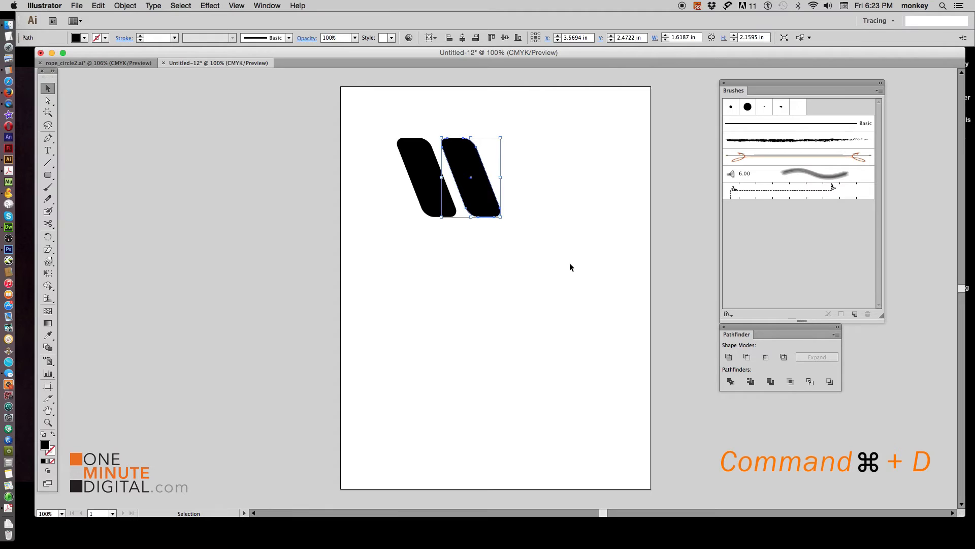
key("cmd+d")
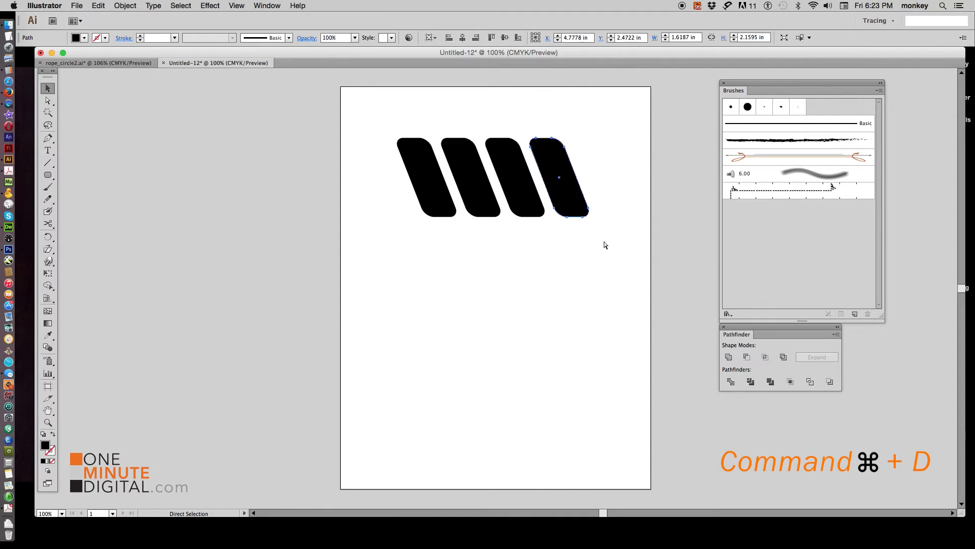
left_click(607, 257)
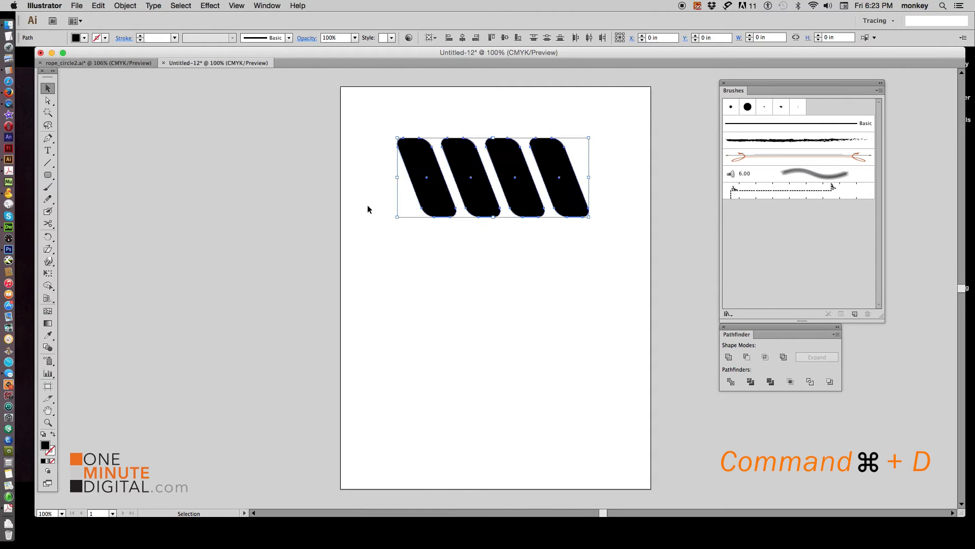
Merge the four slanted bars into one compound path via Object > Compound Path > Make.
left_click(124, 5)
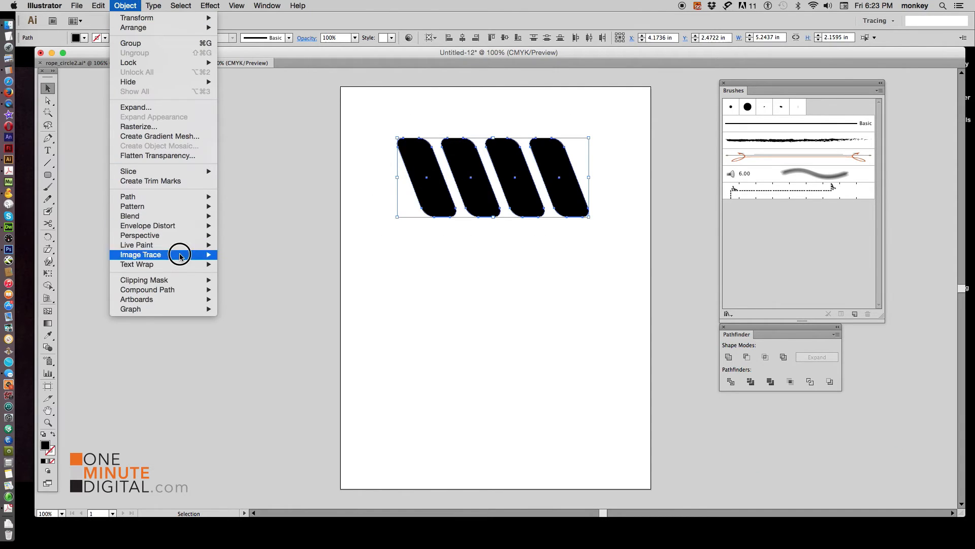
mouse_move(147, 289)
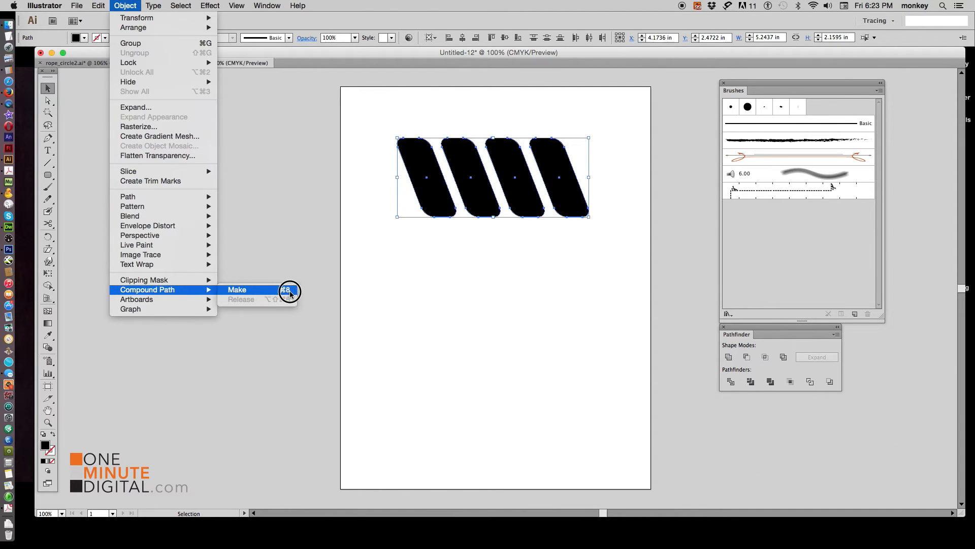
left_click(237, 289)
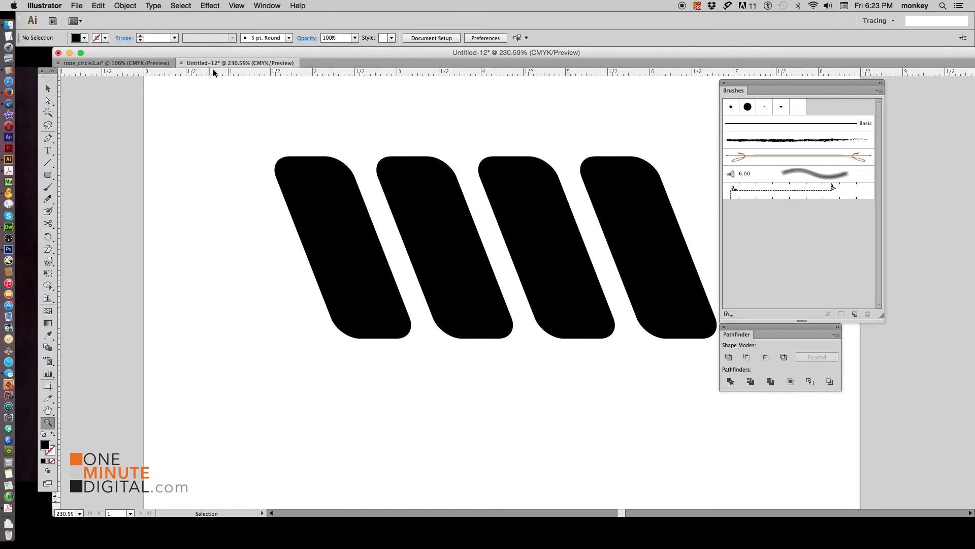
Select the combined bar shape to prepare for placing vertical guides.
left_click(236, 5)
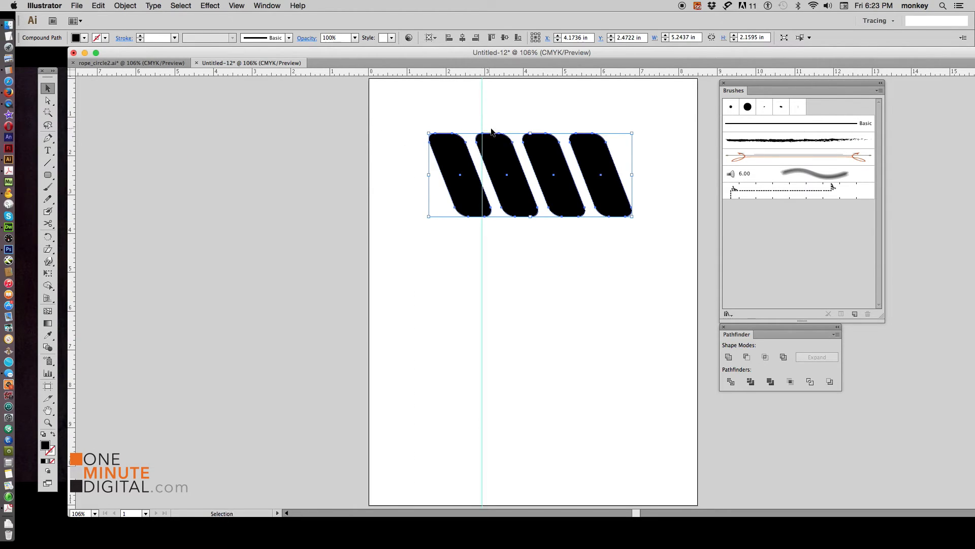
mouse_move(622, 217)
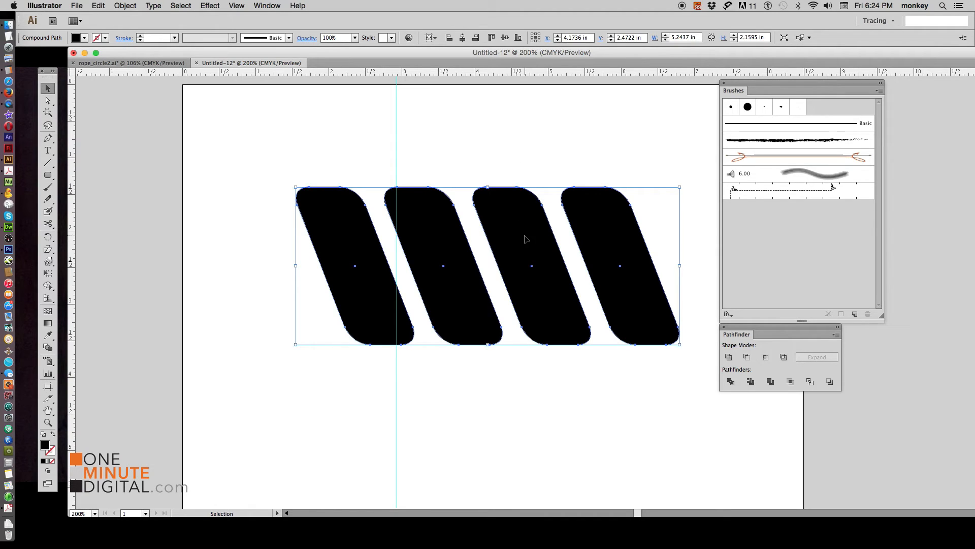
mouse_move(575, 189)
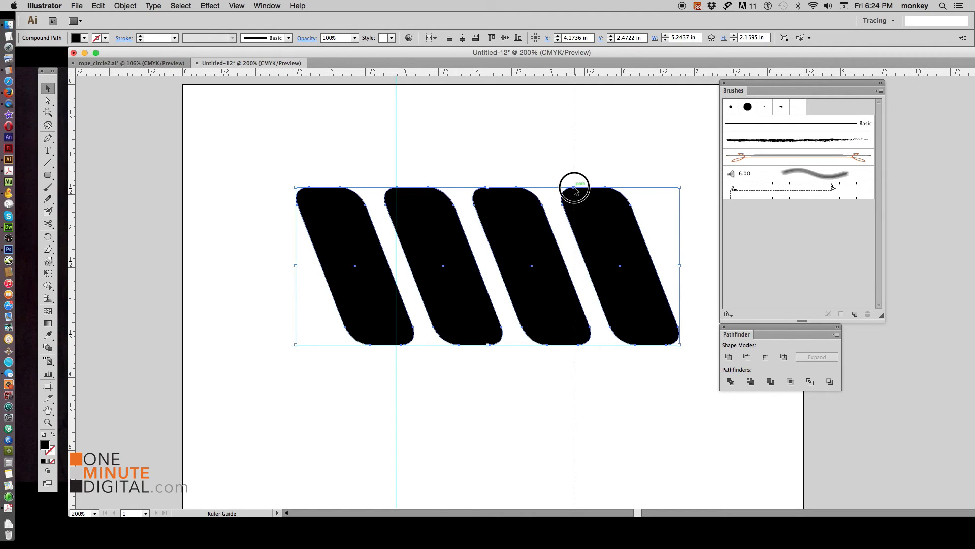
Draw an unfilled rectangle spanning the two guides across the middle of the stripes.
left_click(110, 395)
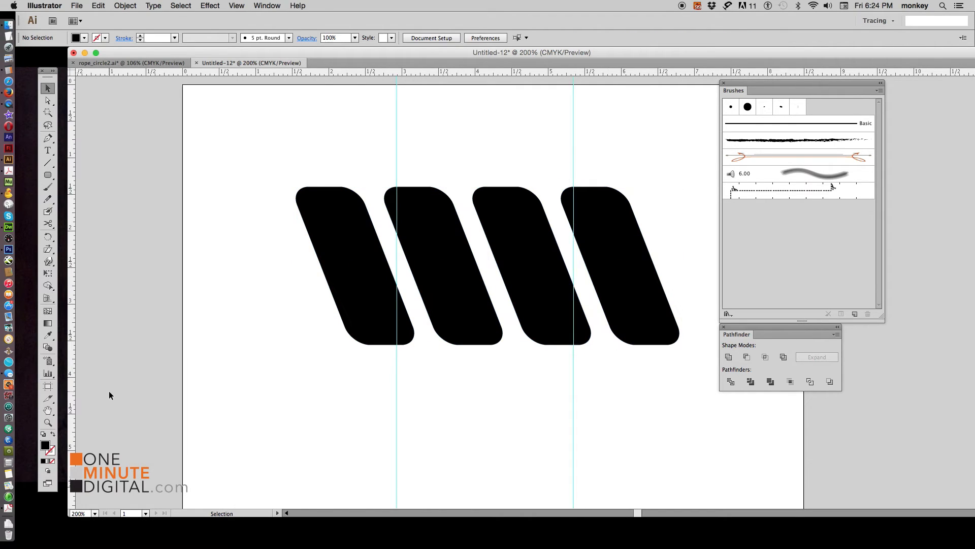
left_click(46, 175)
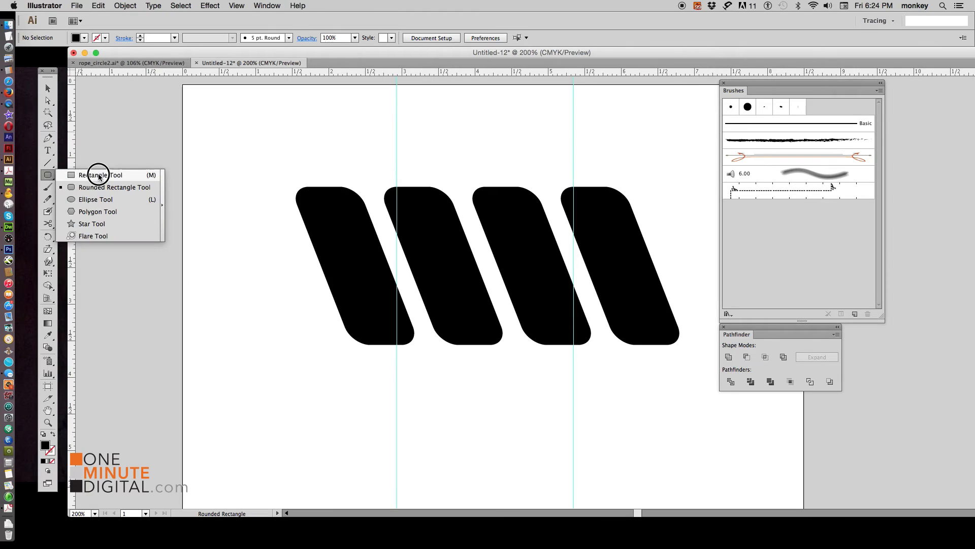
left_click(102, 174)
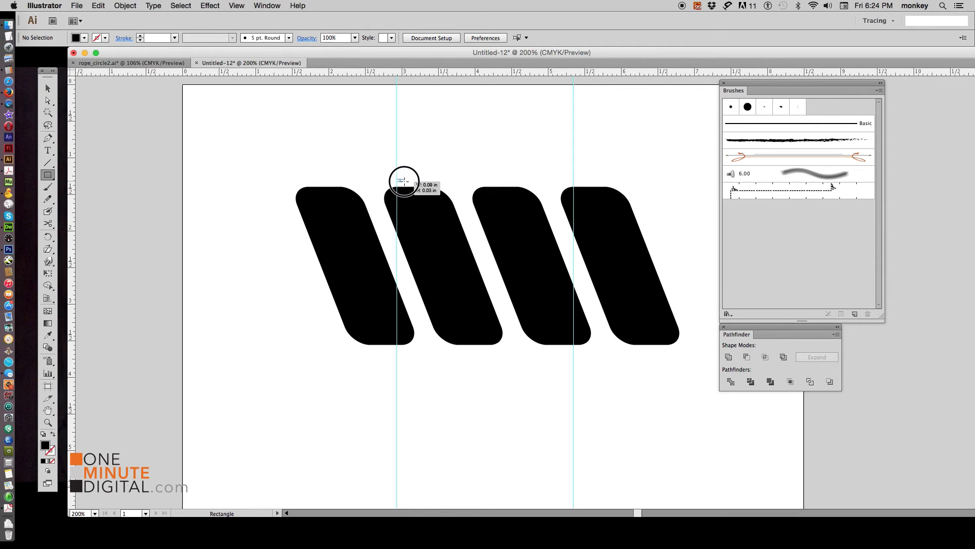
left_click_drag(403, 180, 569, 350)
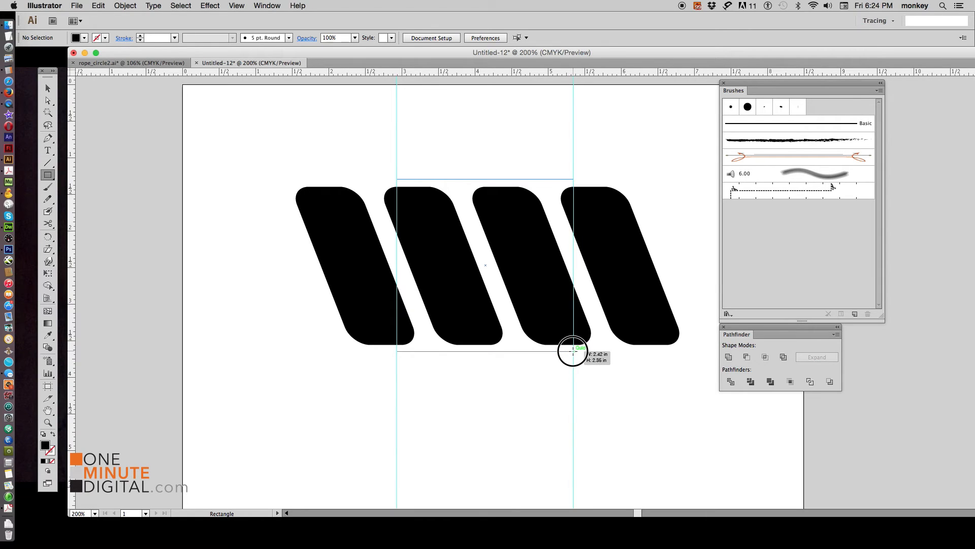
left_click_drag(398, 180, 573, 350)
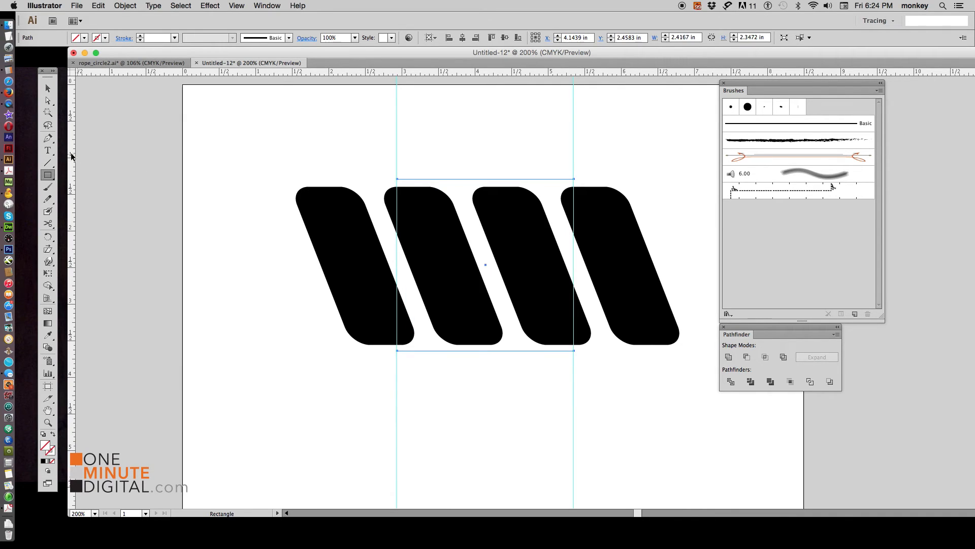
left_click(47, 88)
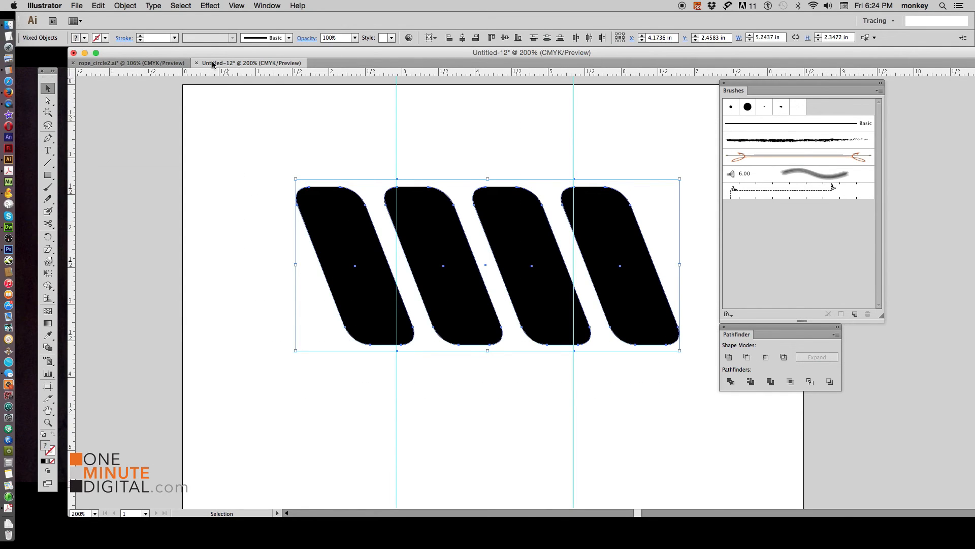
Make a clipping mask trimming the stripes to the rectangle between the guides.
left_click(124, 6)
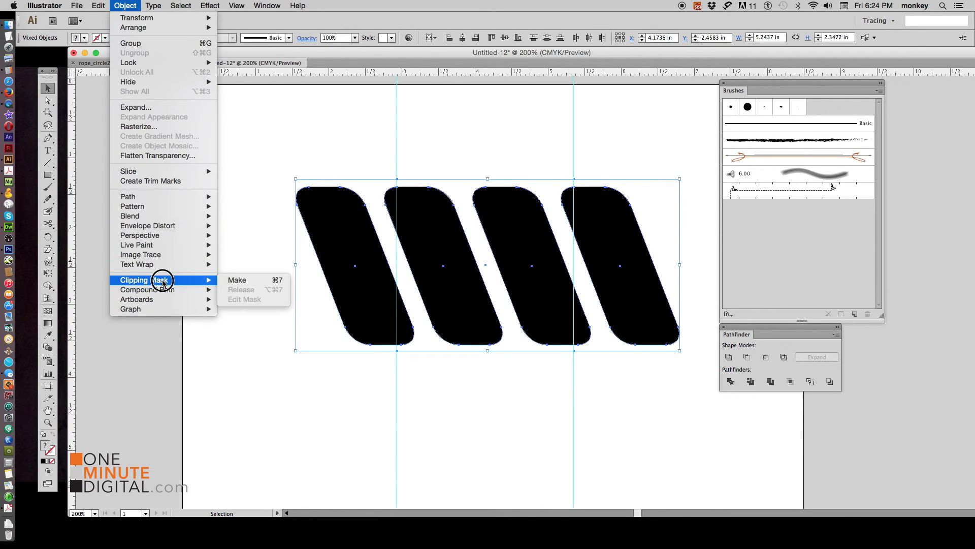
mouse_move(296, 280)
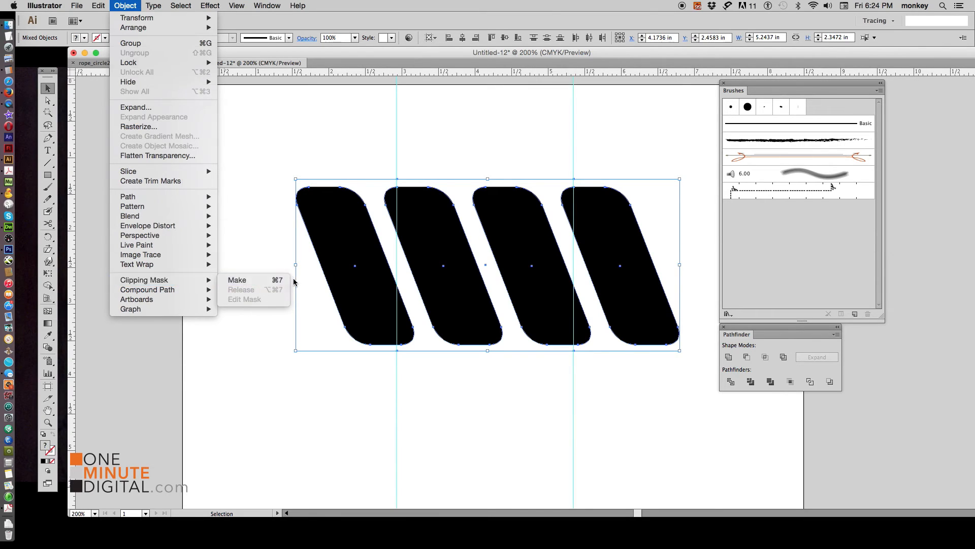
left_click(237, 279)
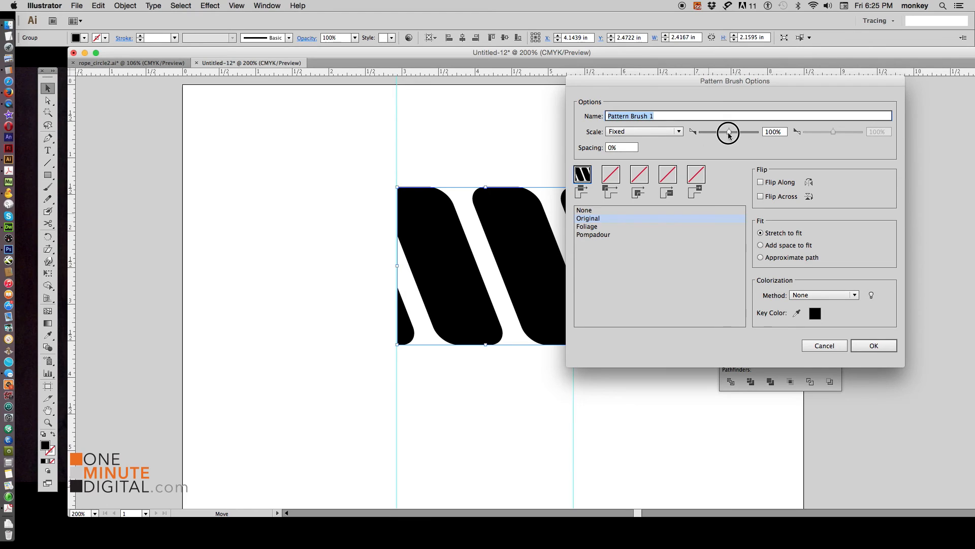
Set the new pattern brush scale to 11% and review its colorization method options.
left_click_drag(728, 131, 704, 131)
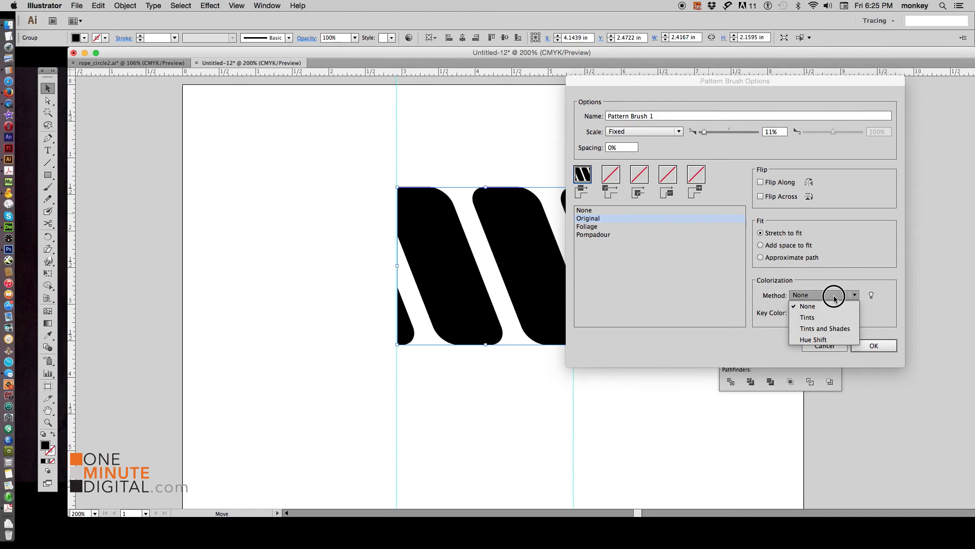
left_click(873, 346)
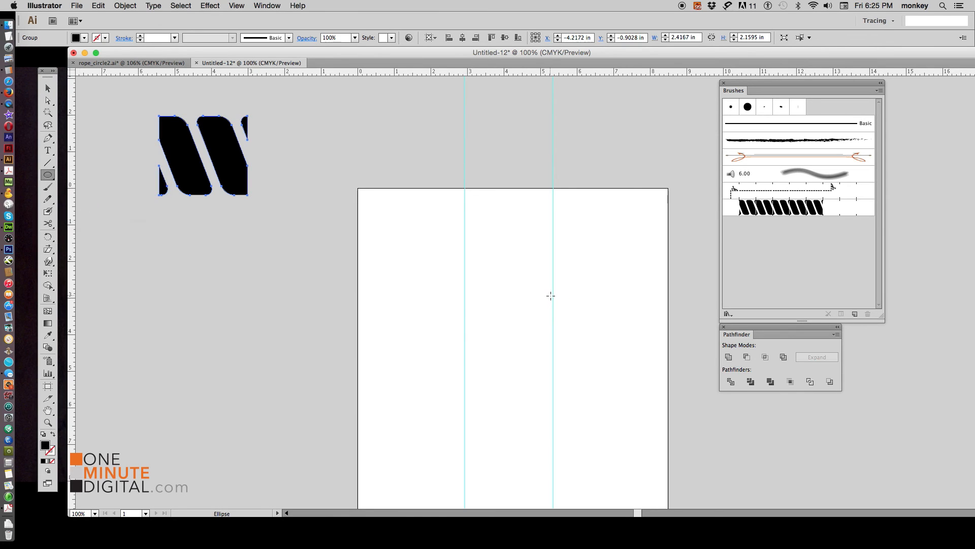
Draw a mid-page circle with no fill, stroked with the Pattern Brush 1 rope.
left_click_drag(448, 260, 621, 426)
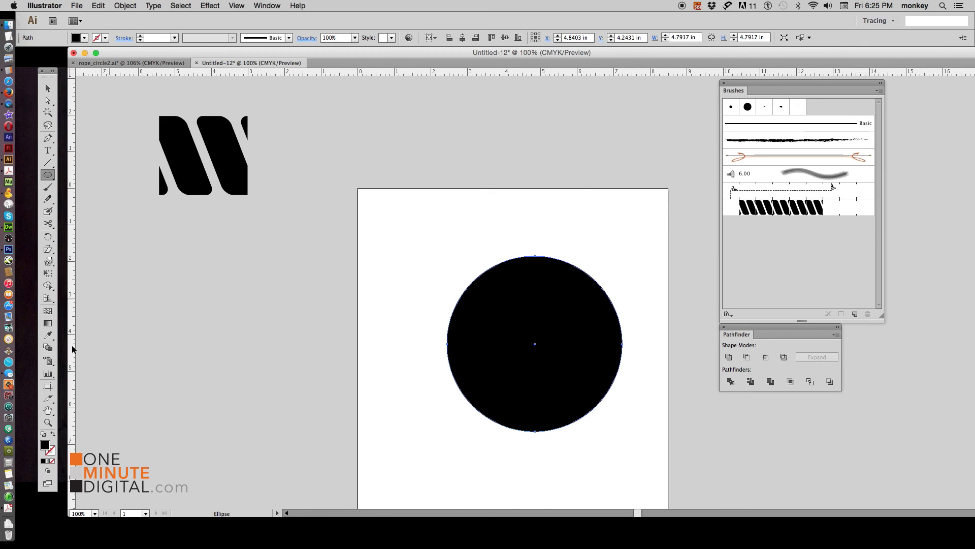
left_click(44, 452)
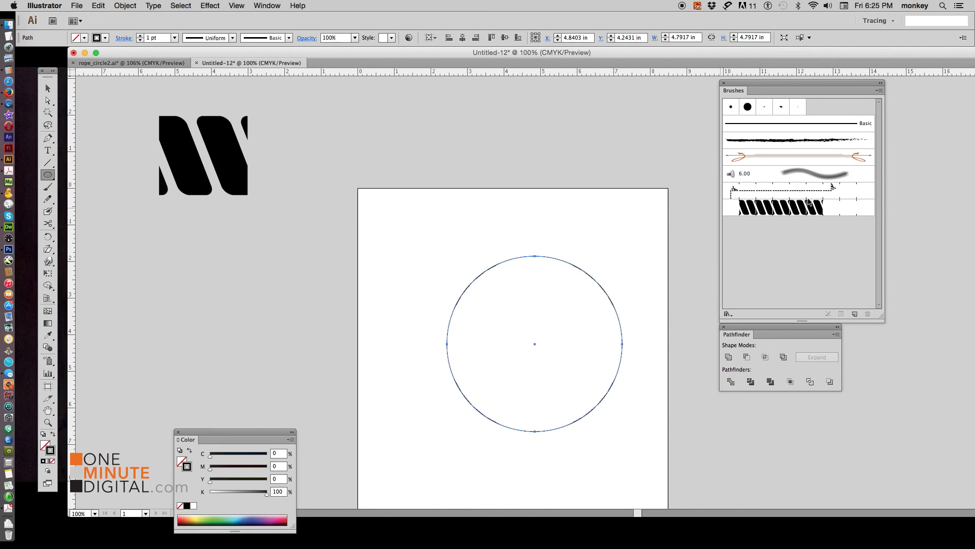
mouse_move(811, 207)
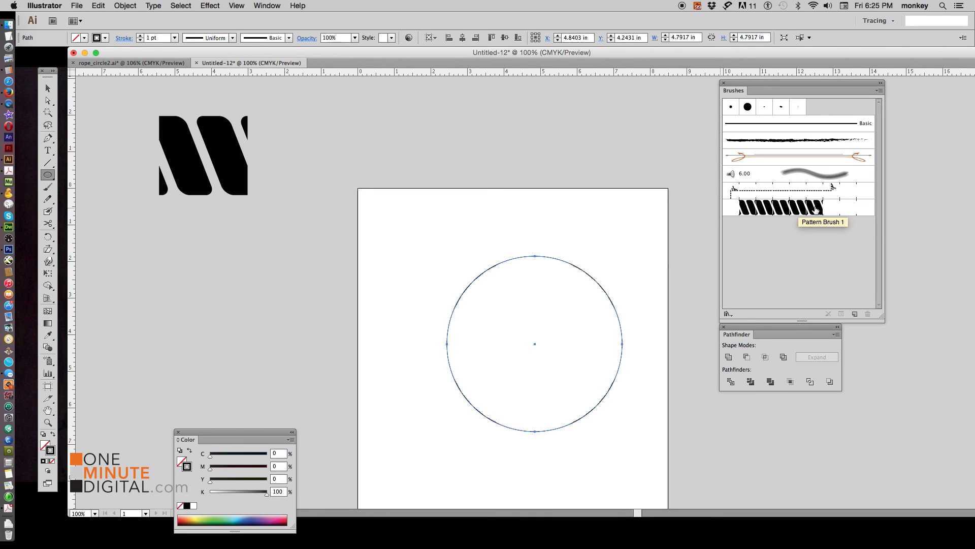
left_click(798, 208)
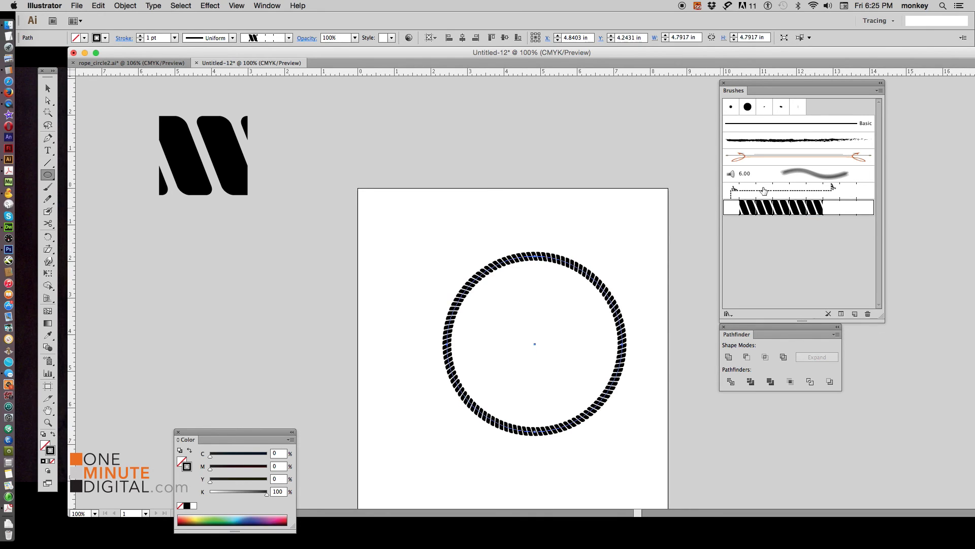
left_click(48, 88)
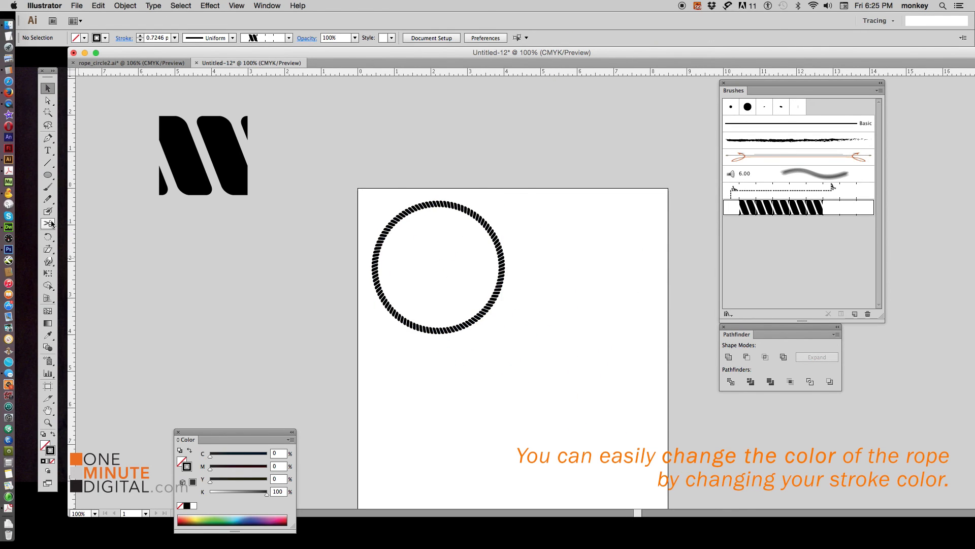
Draw a wavy line below the circle and a rounded rectangle, both stroked with Pattern Brush 1.
left_click_drag(404, 366, 584, 380)
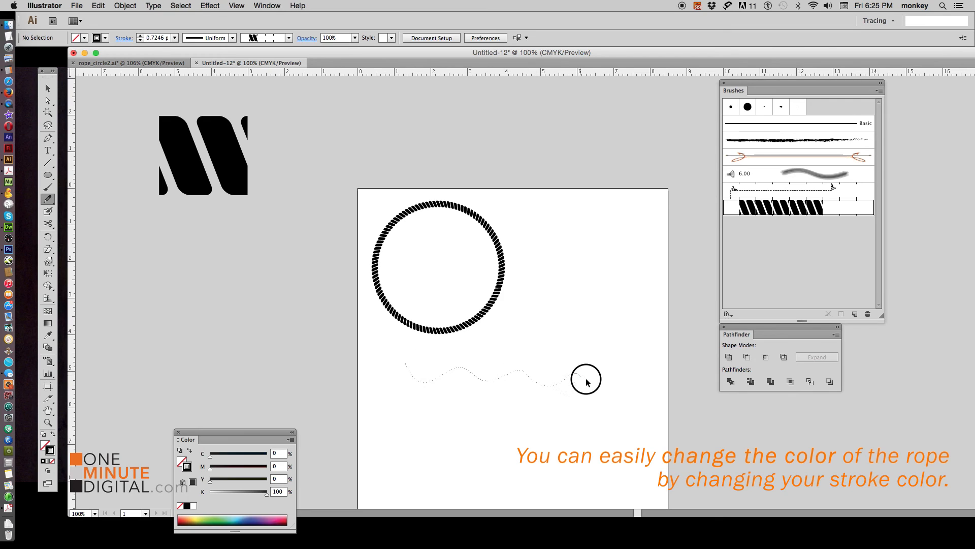
left_click(798, 207)
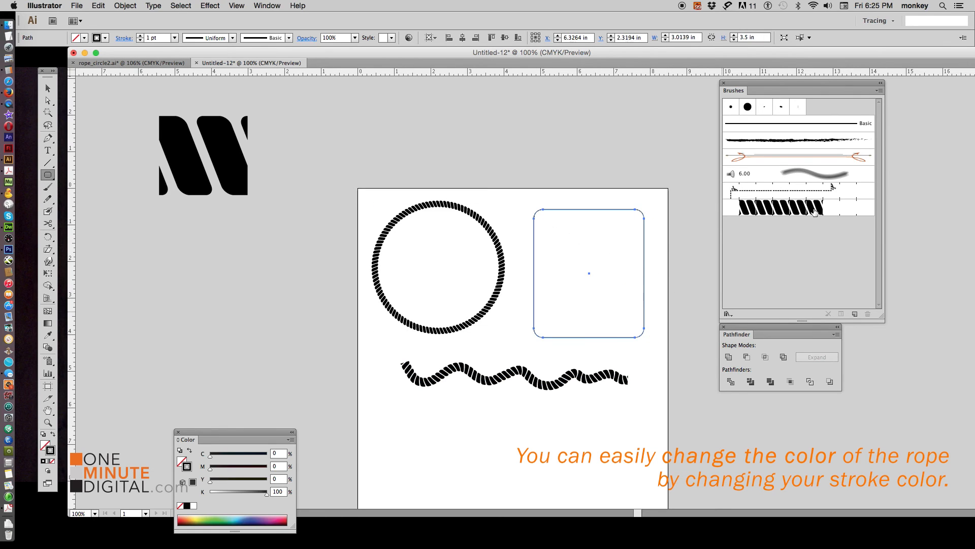
left_click(798, 207)
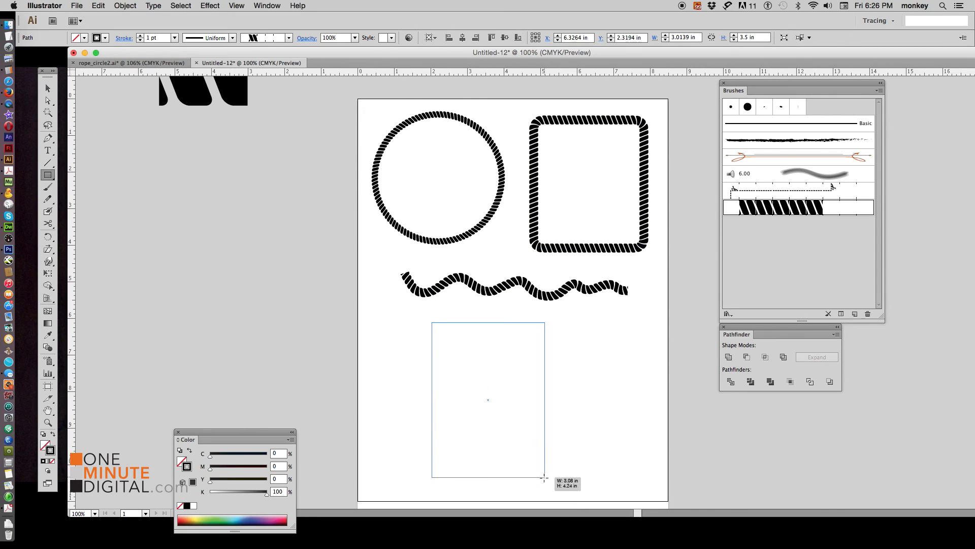
left_click(798, 207)
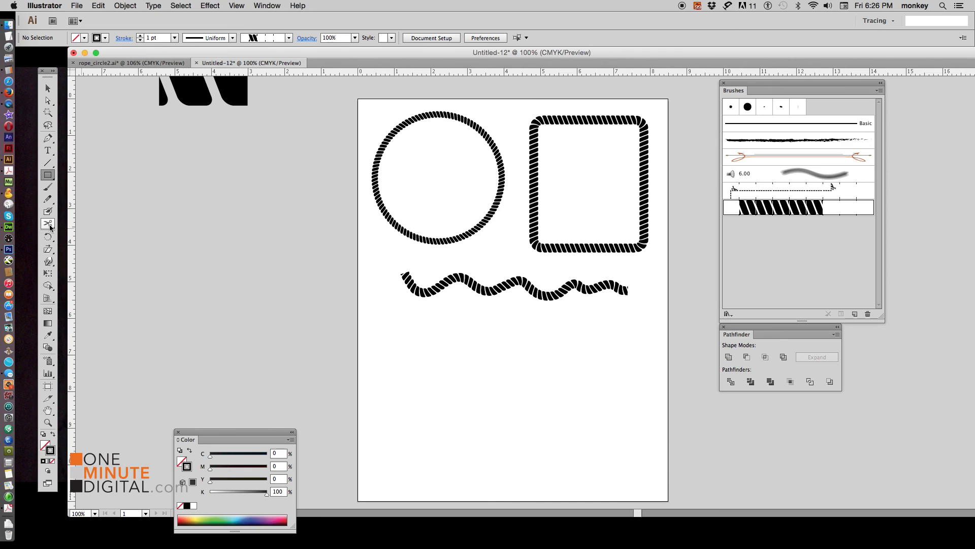
Draw a tall rounded rectangle below the squiggle and a curved leaf shape beside it.
left_click_drag(106, 184, 589, 184)
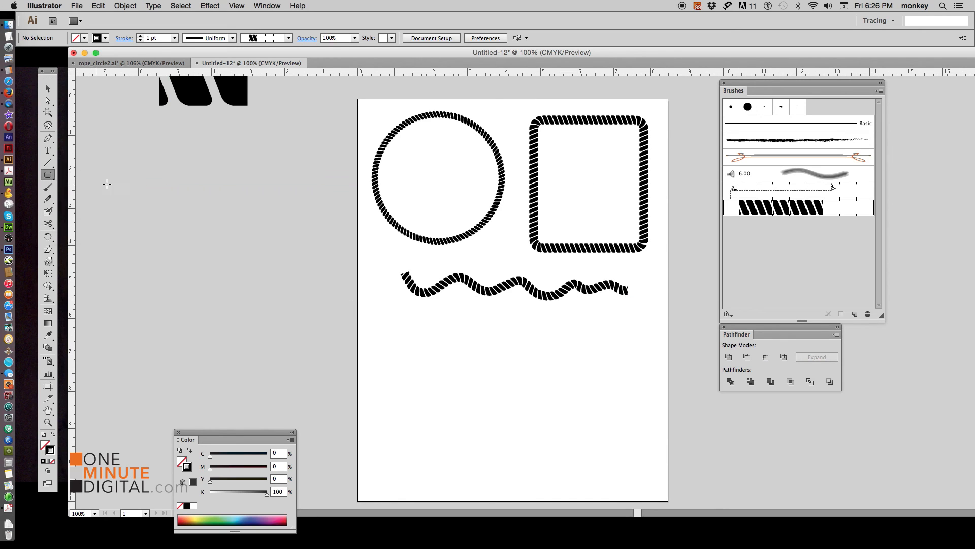
left_click_drag(426, 332, 464, 399)
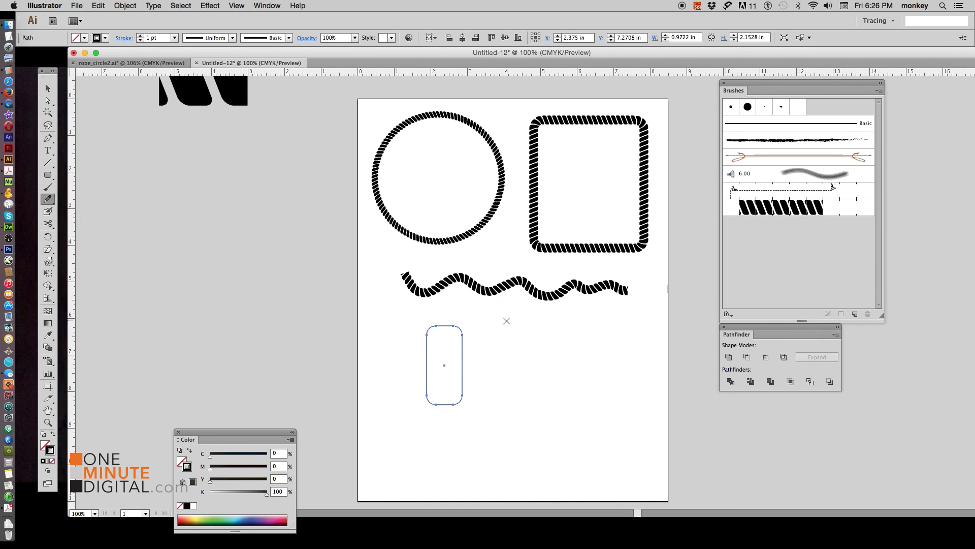
left_click_drag(506, 321, 572, 374)
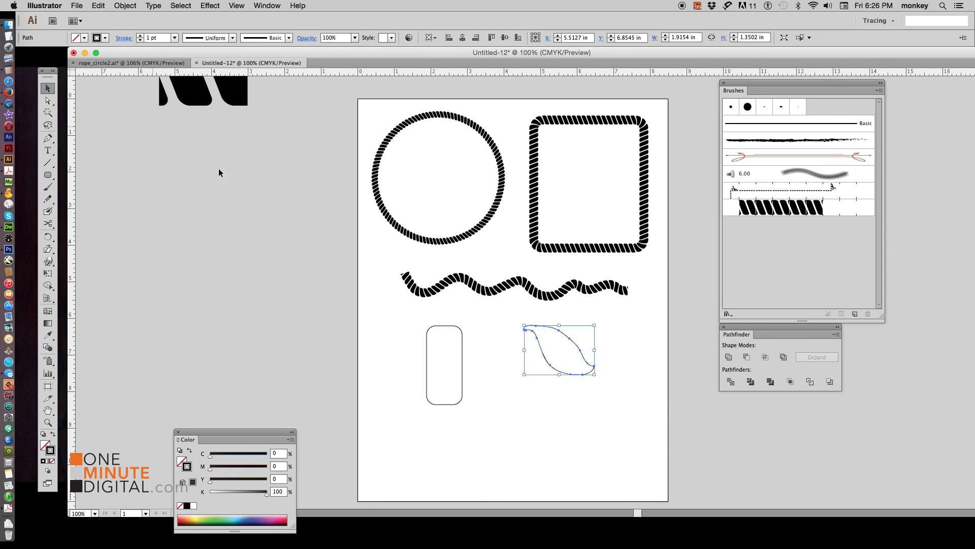
mouse_move(69, 440)
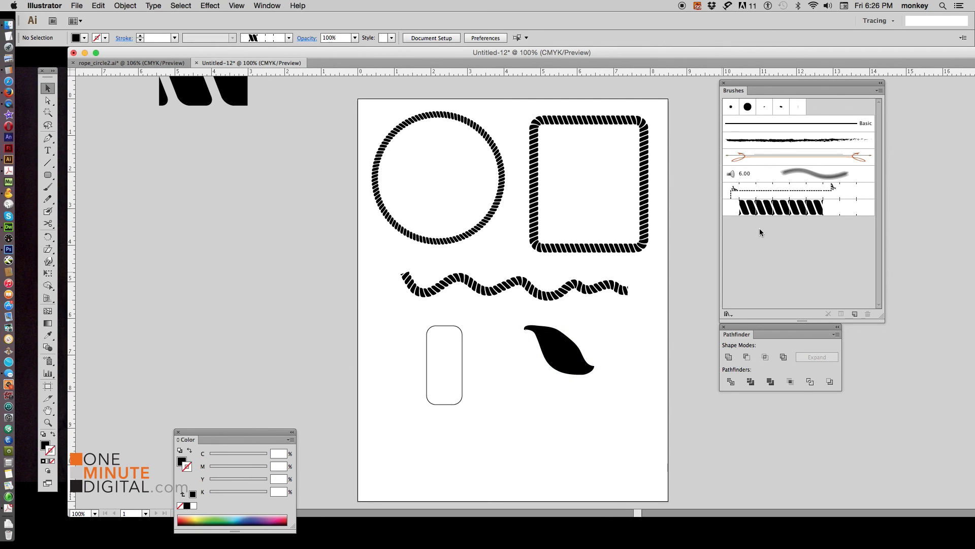
mouse_move(648, 329)
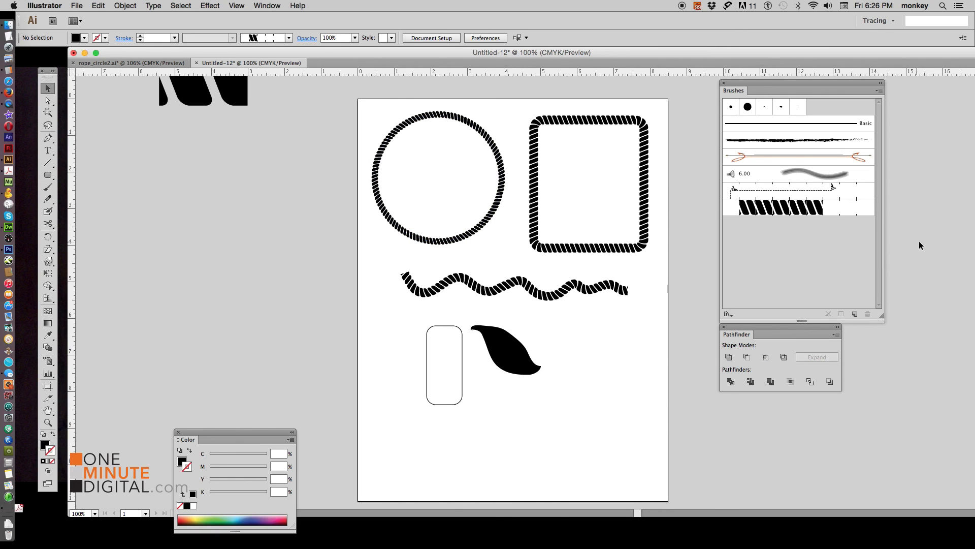
mouse_move(952, 239)
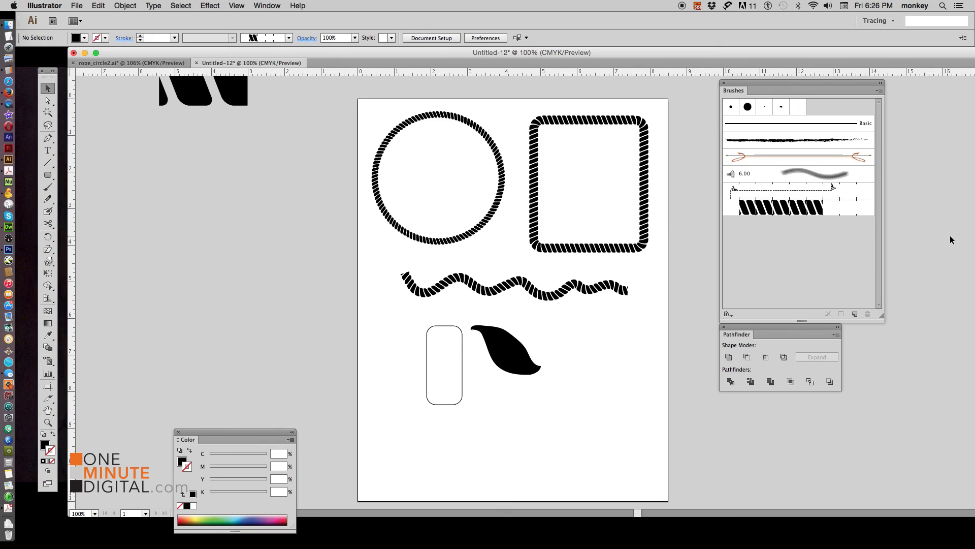